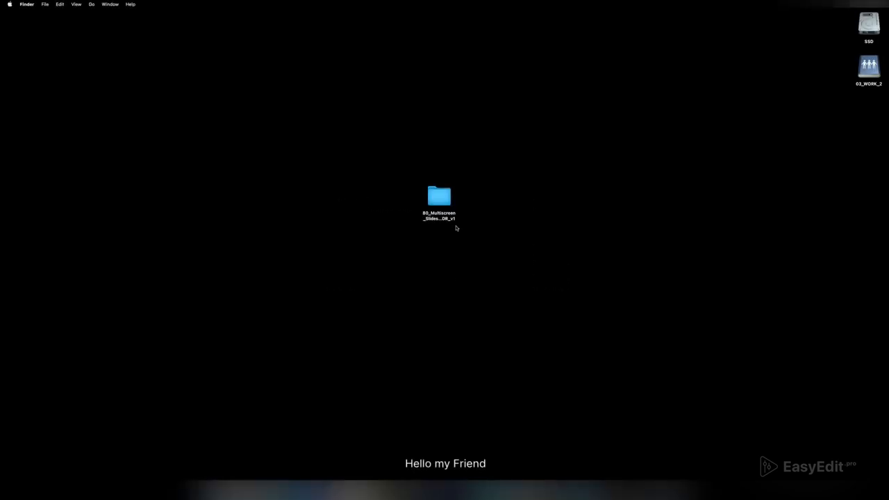
Step: Browse the template pack folder, view Font Links.txt, and go into 03. Project Files
double_click(439, 195)
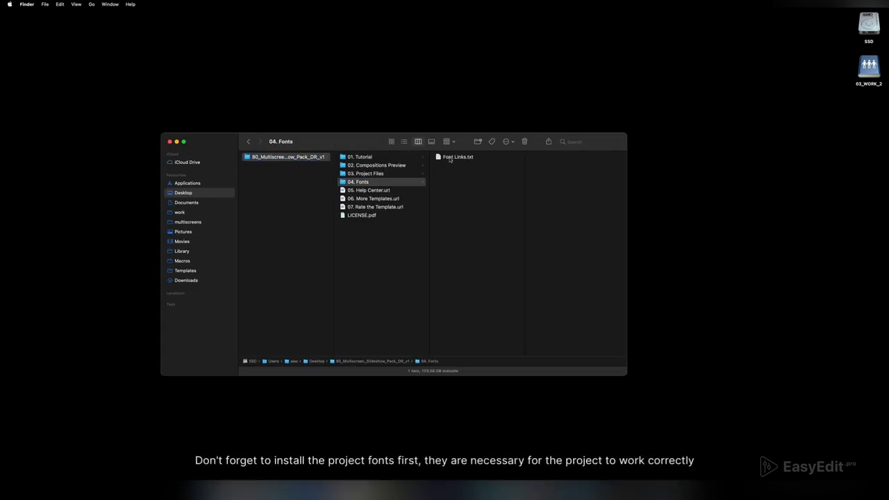
click(459, 155)
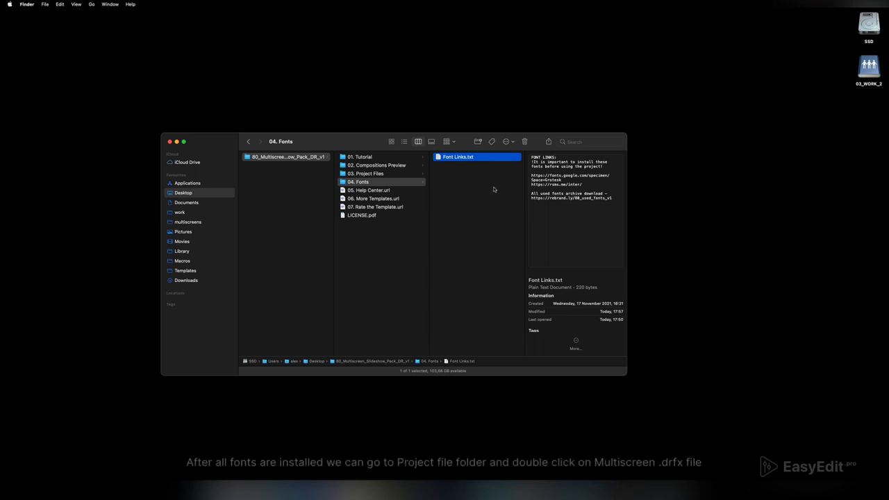
mouse_move(389, 175)
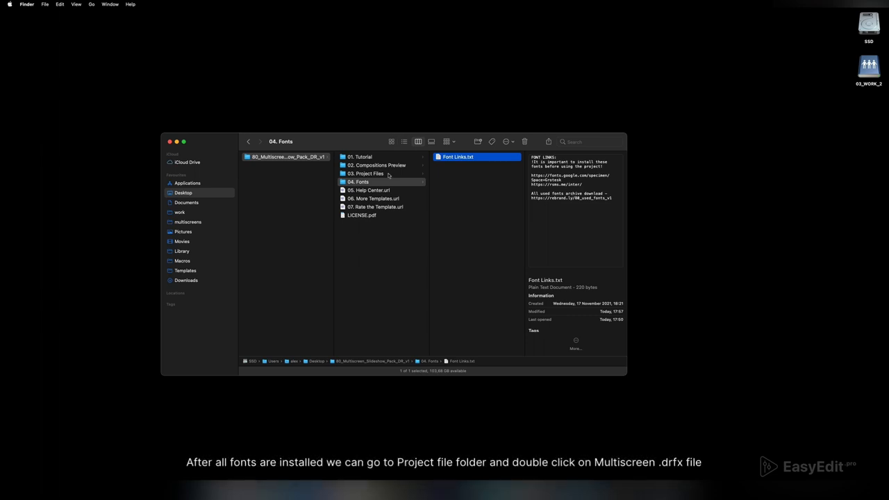
click(366, 172)
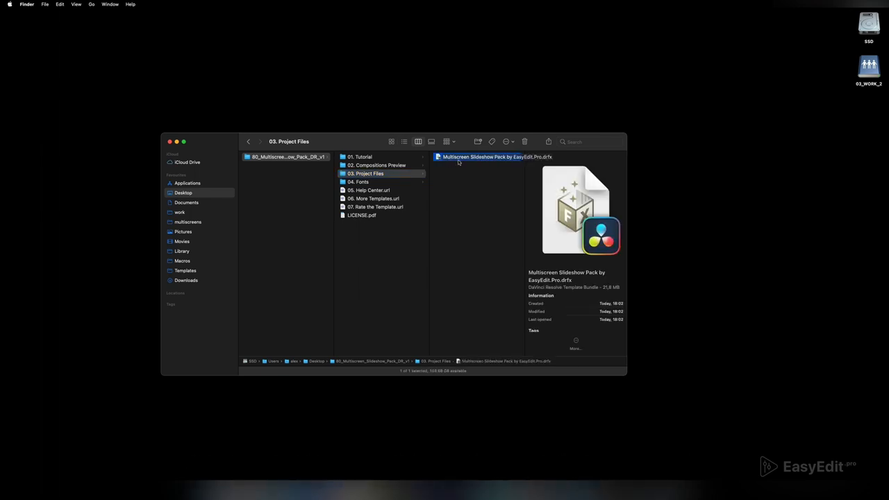
Step: Install the Multiscreen Slideshow Pack .drfx bundle into DaVinci Resolve
double_click(495, 156)
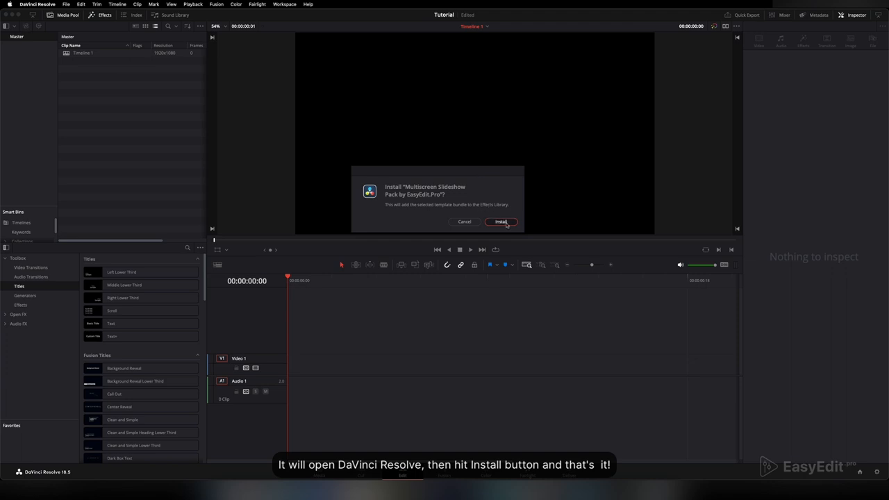
click(500, 223)
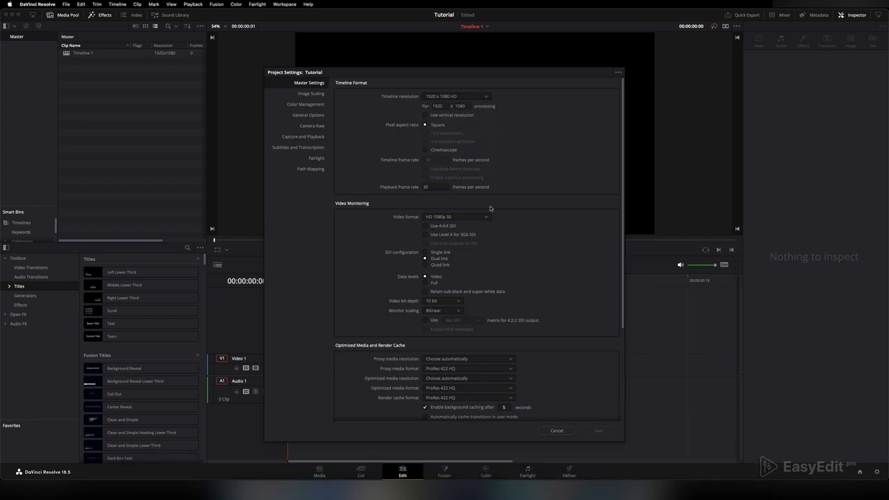
Step: Dismiss the Project Settings window to reveal the pack in the titles library
click(556, 430)
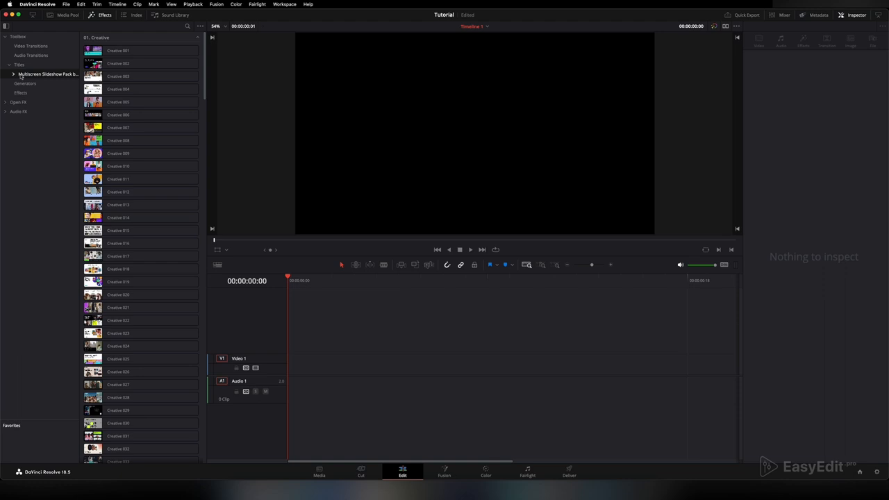
Step: Expand the pack's categories, show the 03. Basic scenes and preview up to Basic 005
click(13, 73)
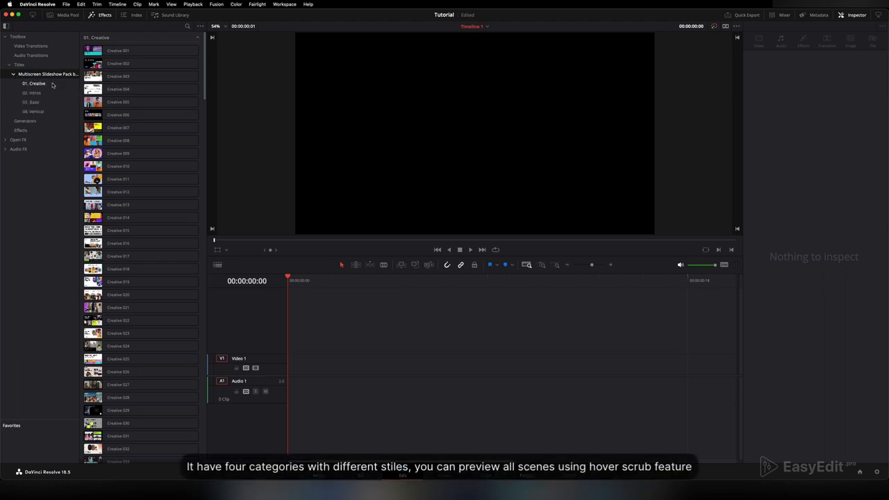
click(31, 103)
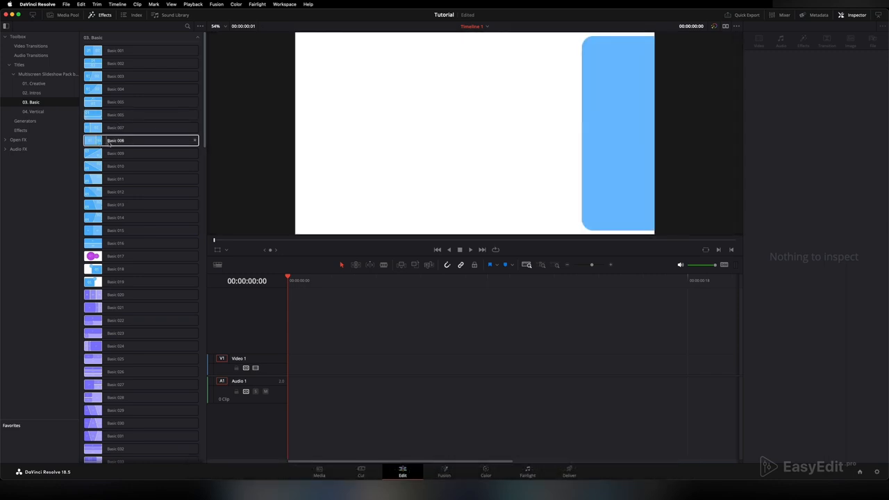
click(116, 256)
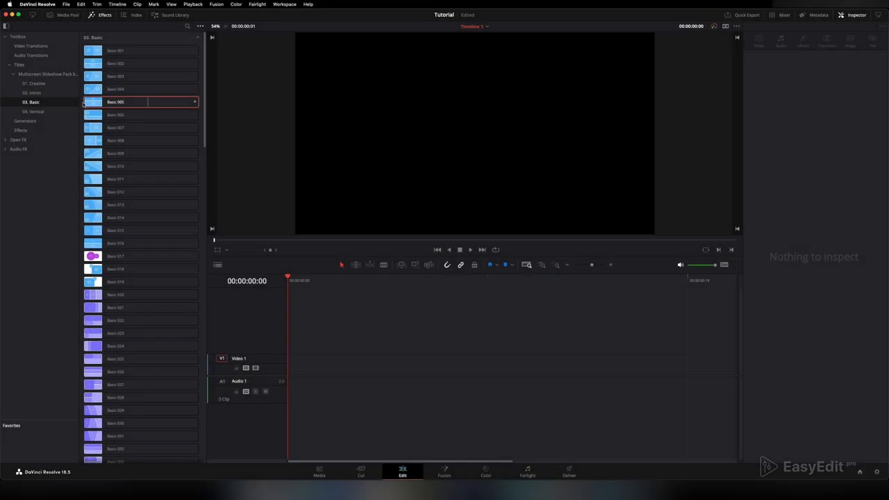
click(117, 114)
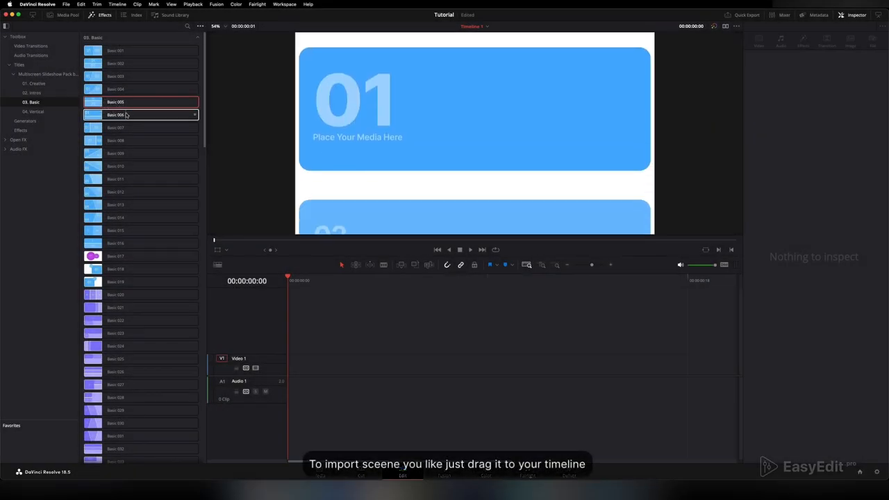
Step: Place Basic 005 on the Video 1 track and change its clip duration
drag(117, 102, 340, 361)
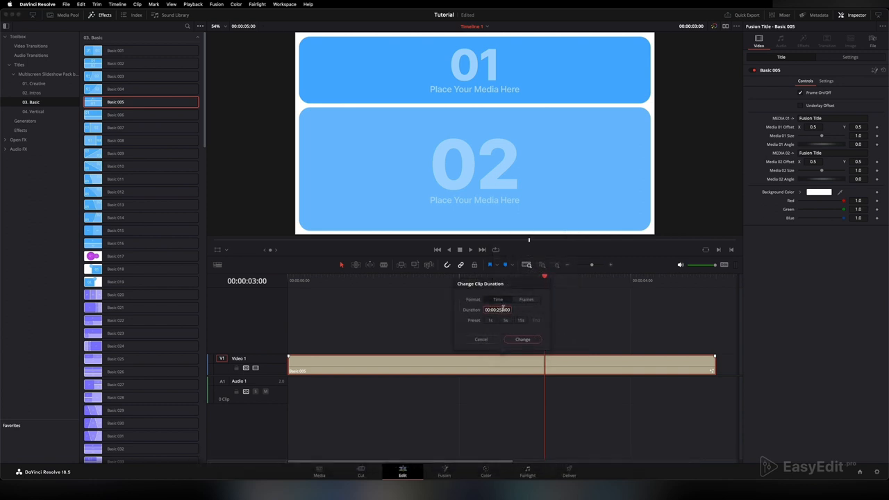
click(522, 339)
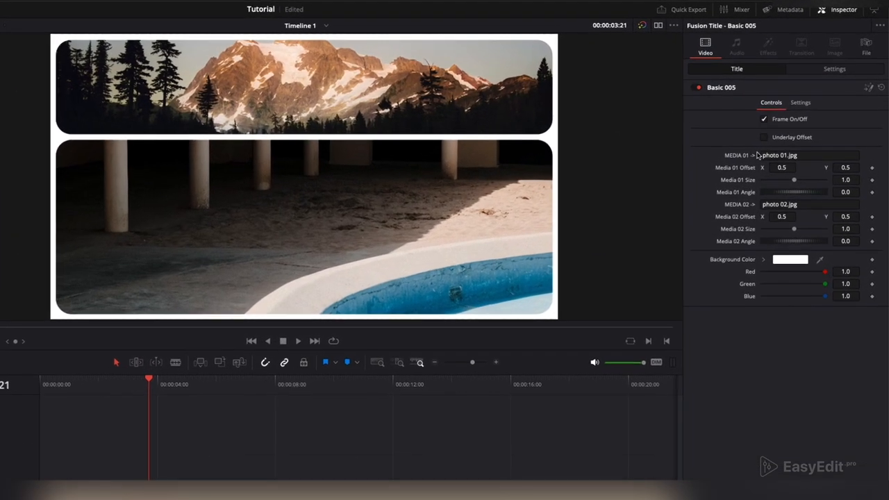
Step: Adjust Media 01 size and offset Y, and Media 02 offset Y, to reframe both photos
drag(795, 181, 779, 181)
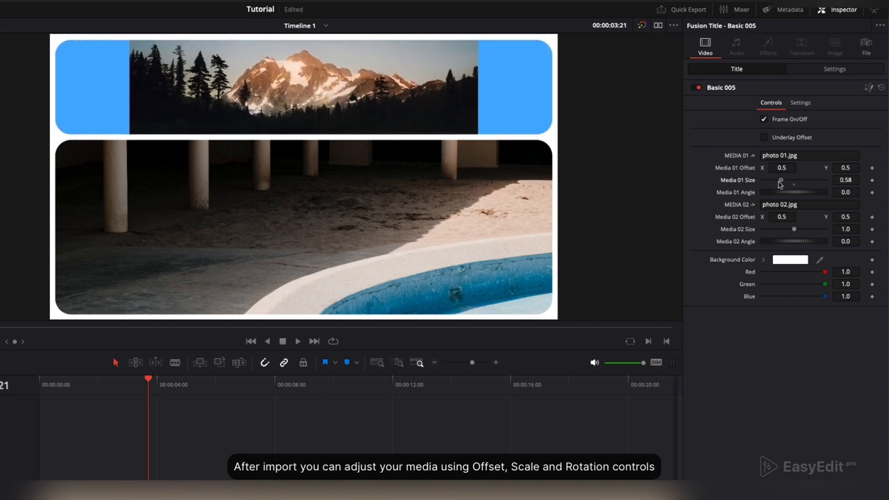
drag(781, 180, 792, 181)
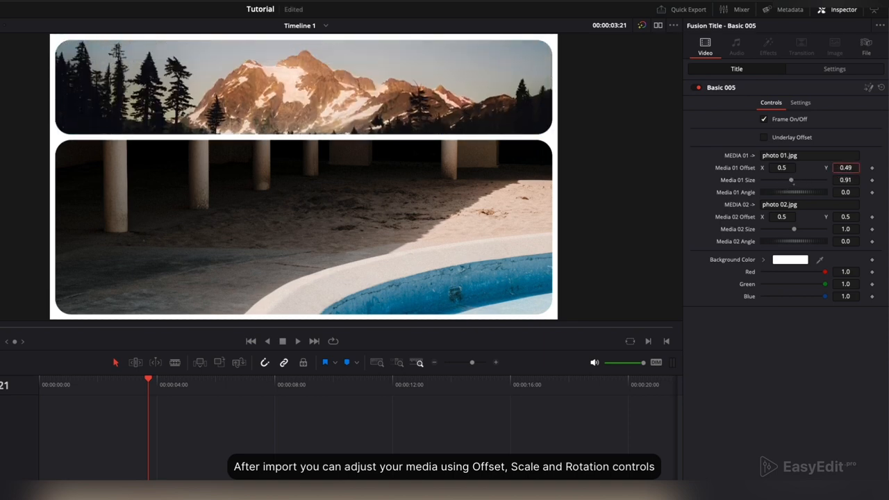
drag(794, 229, 792, 229)
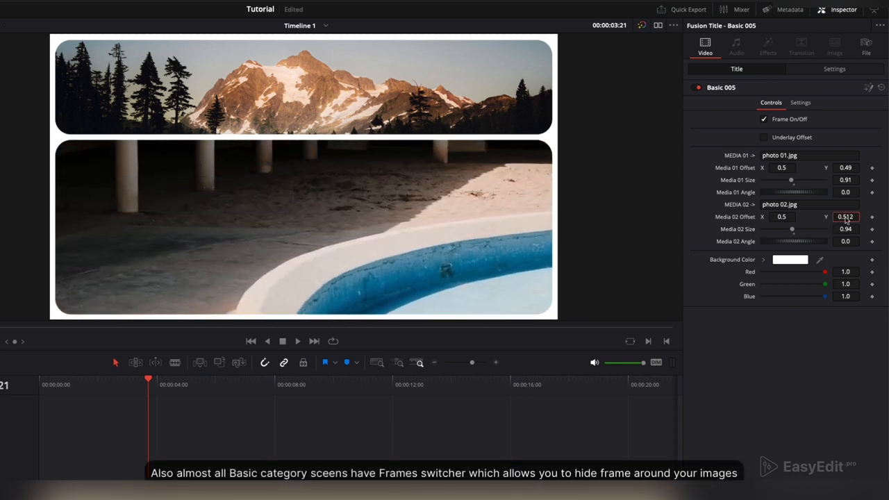
Step: Switch Frame On/Off off so the Basic 005 photos fill the picture
click(764, 119)
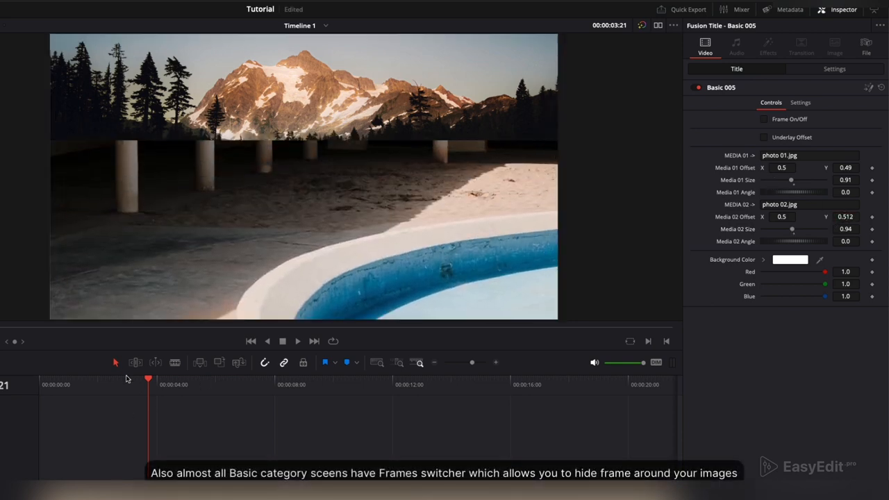
click(200, 380)
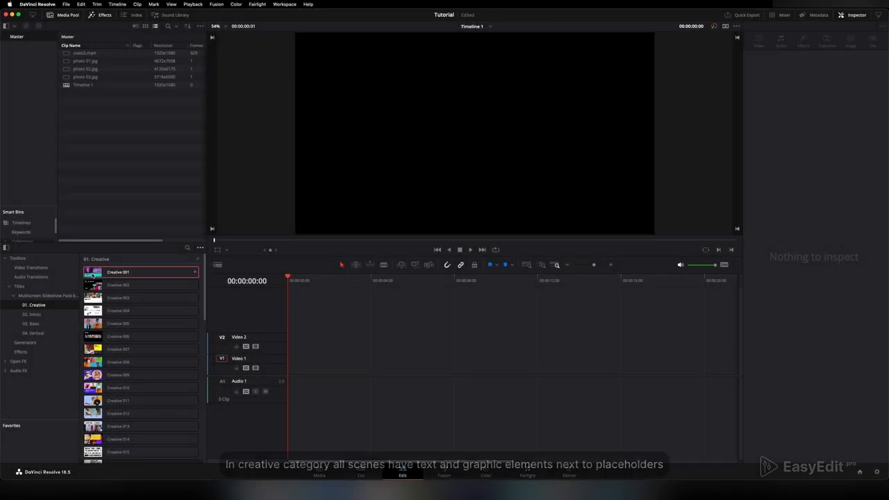
Step: Preview the Creative scenes, review Creative 003's text controls, then move to the Intros category
click(118, 284)
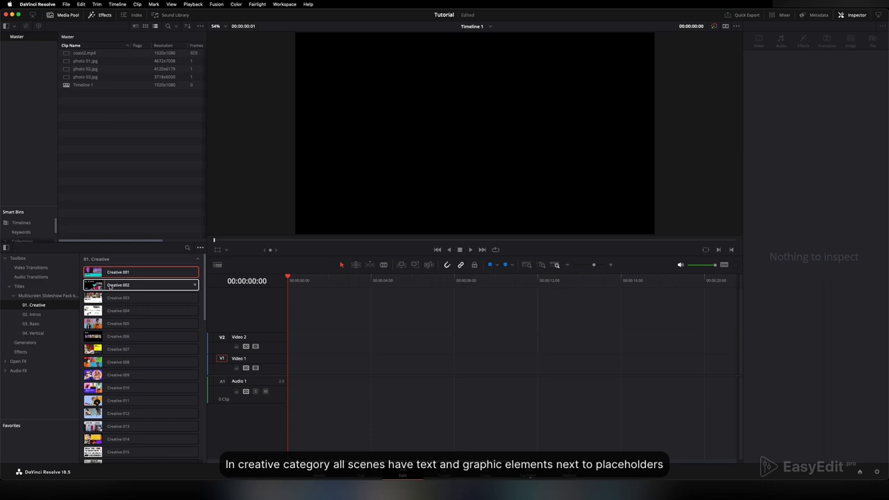
click(118, 297)
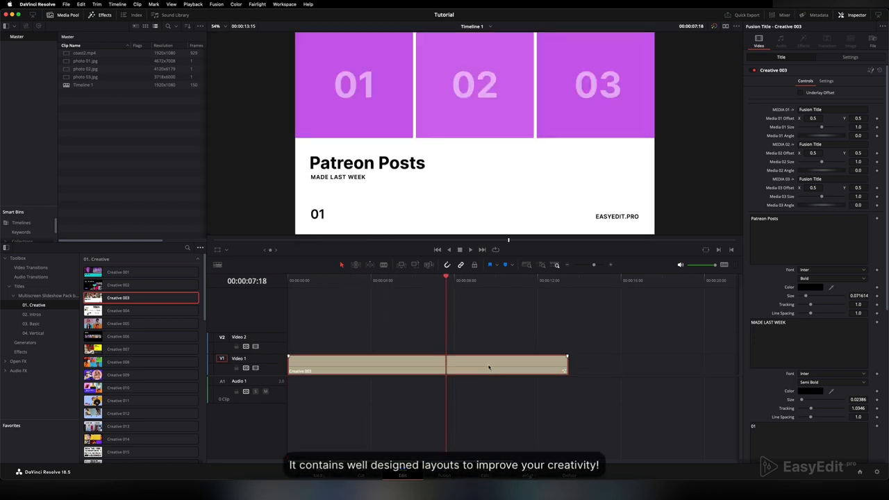
scroll(down, 3)
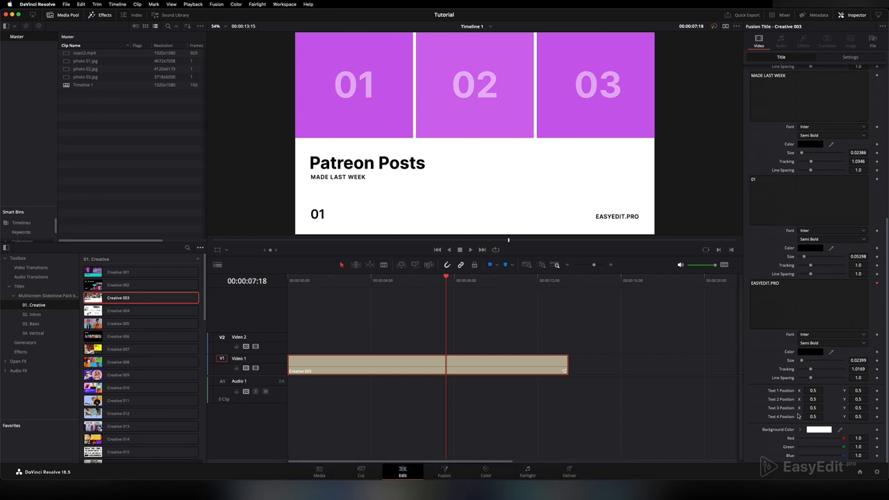
click(33, 314)
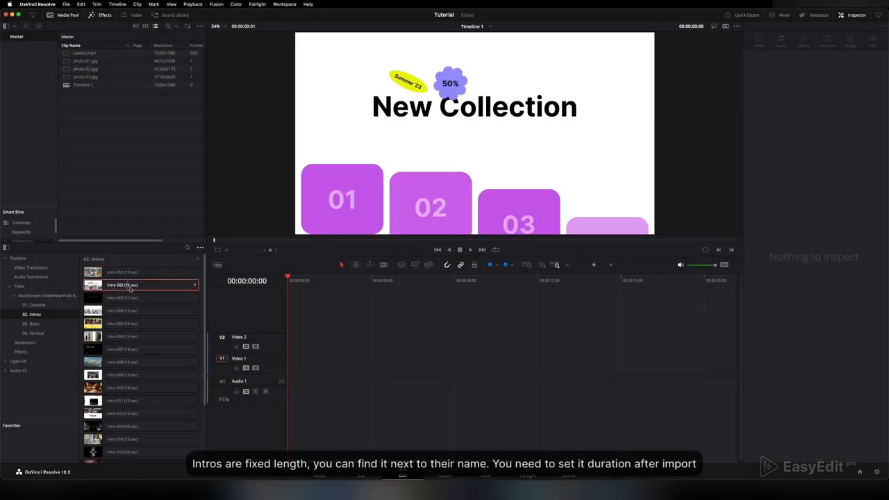
Step: Place an intro scene on Video 1 and change its clip duration
click(139, 297)
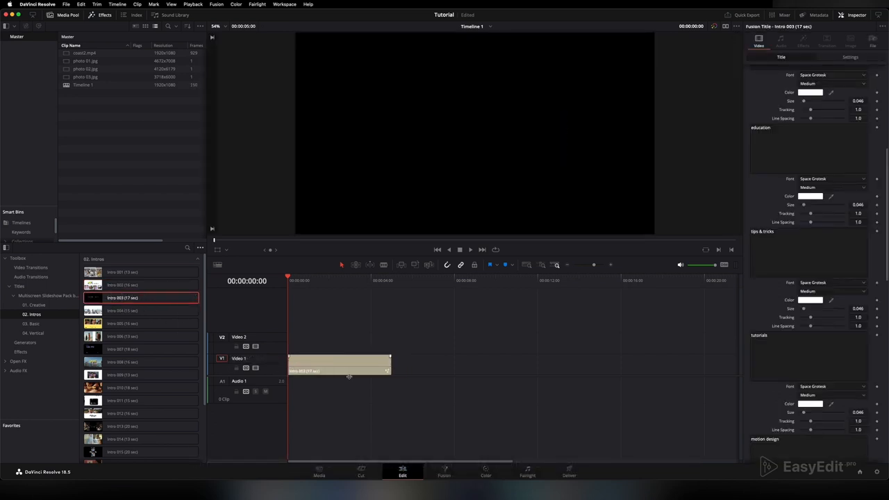
right_click(338, 369)
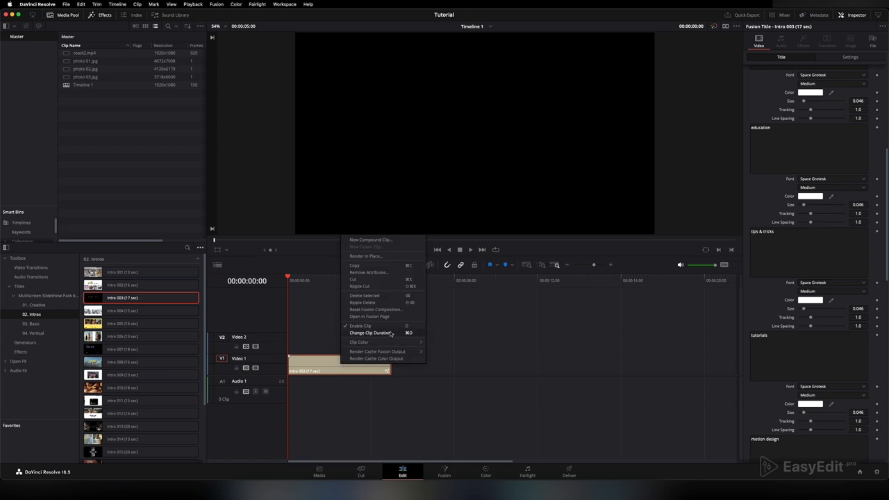
click(370, 333)
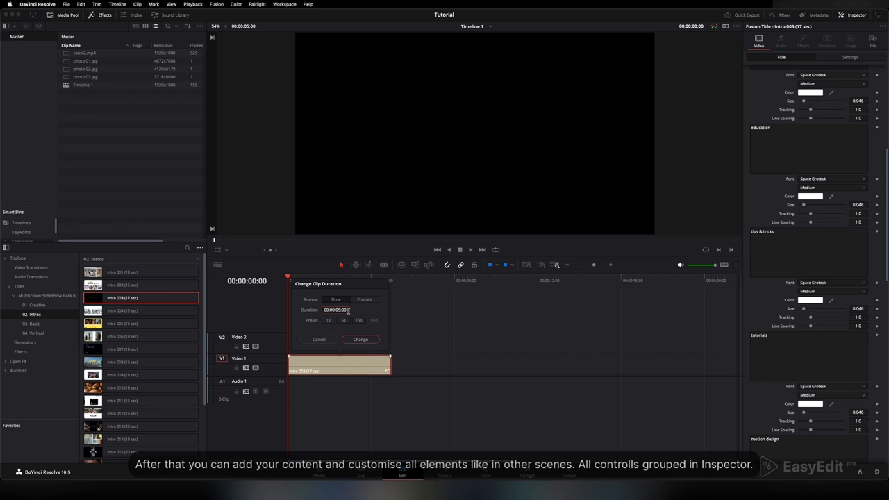
click(336, 310)
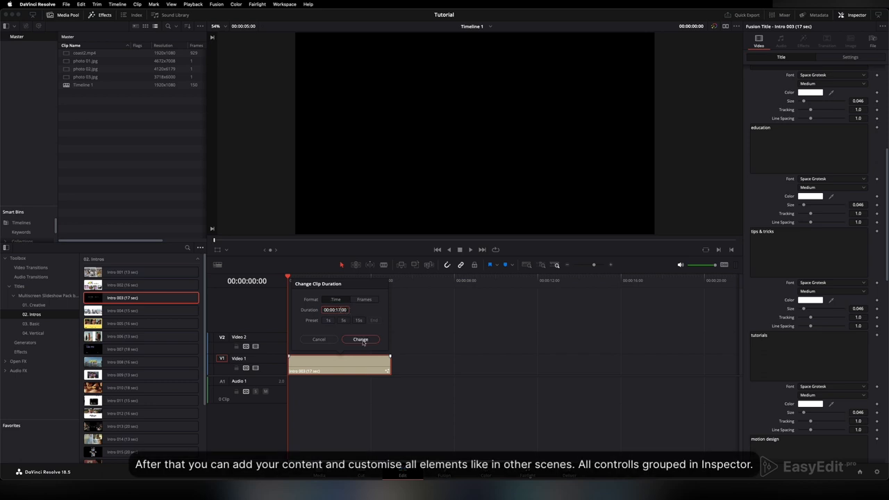
click(361, 339)
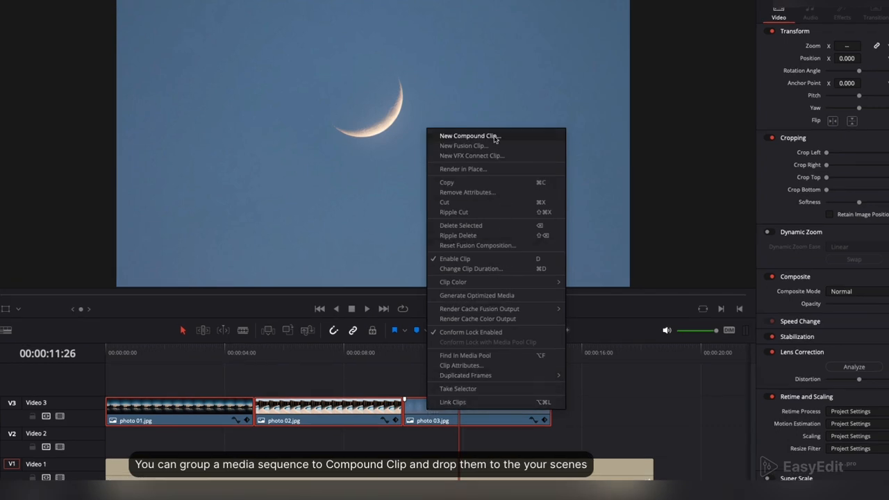
Step: Group photos 01–03 into Compound Clip 1 and select the Creative 007 scene for its settings
click(470, 136)
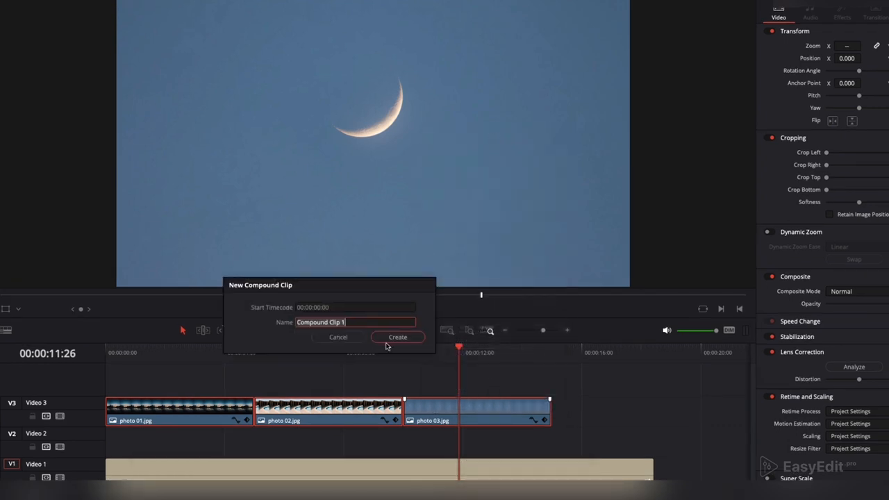
click(397, 337)
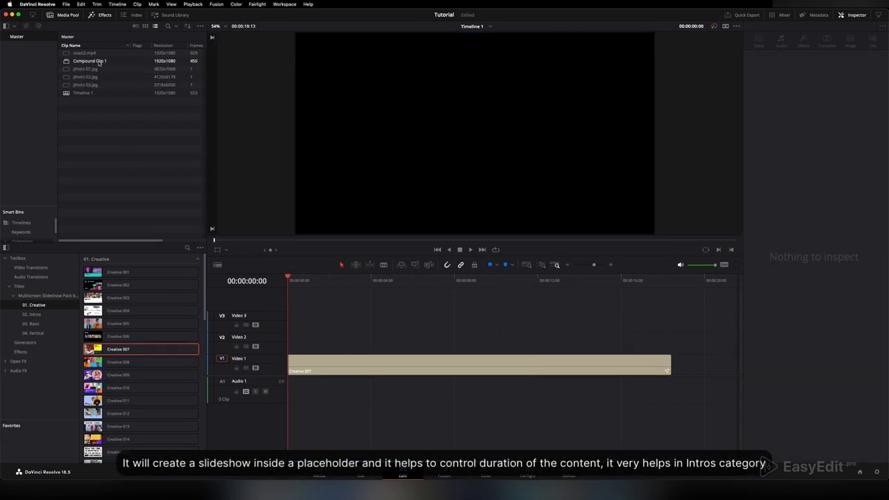
click(478, 364)
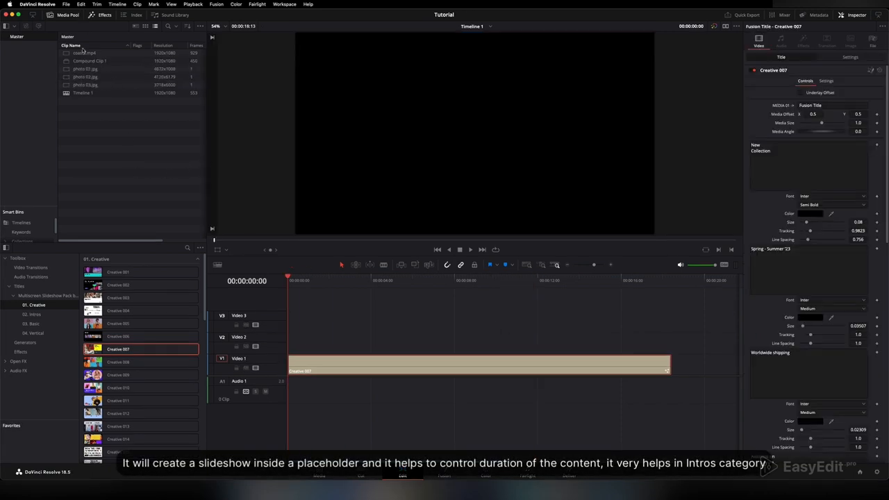